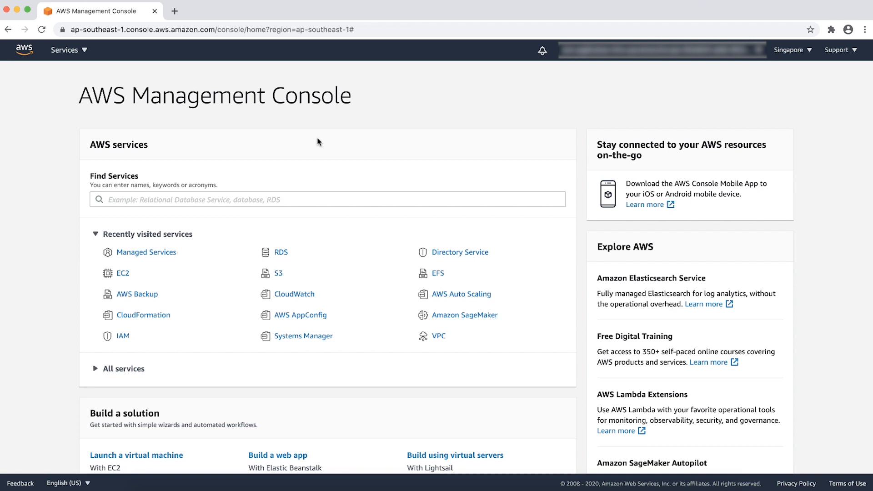
Step: Find and open Managed Services, go to RFCs, and start a new RFC
{"action": "type", "text": "Managed"}
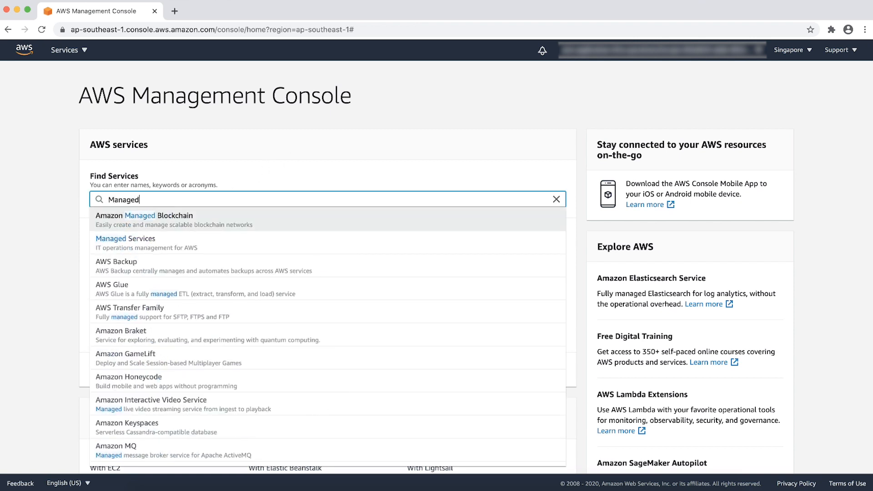
{"action": "left_click", "coordinate": [126, 238]}
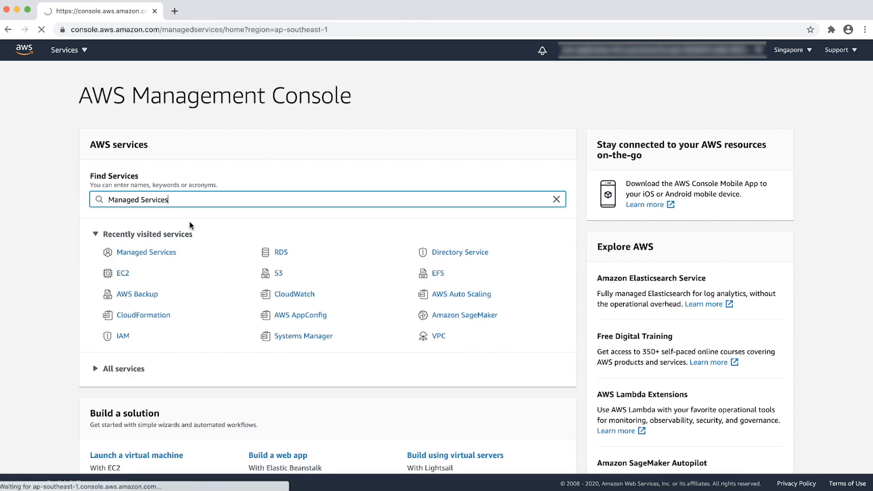
{"action": "left_click", "coordinate": [147, 251]}
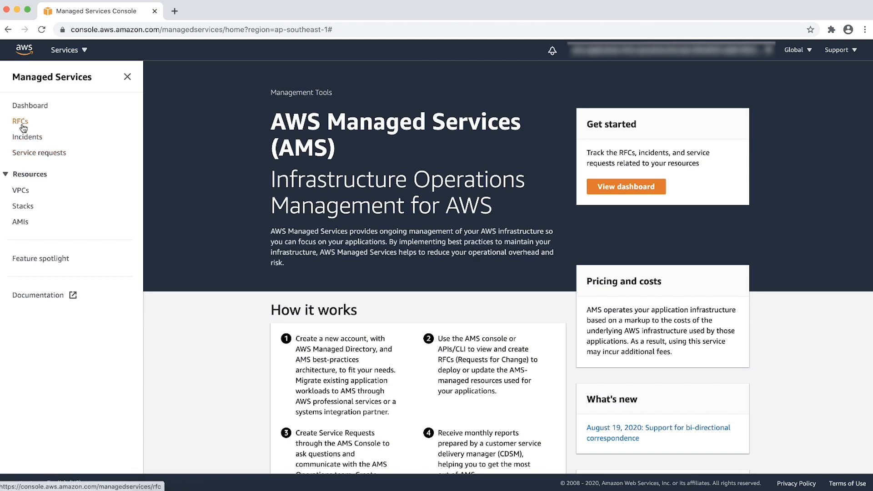
{"action": "left_click", "coordinate": [20, 121]}
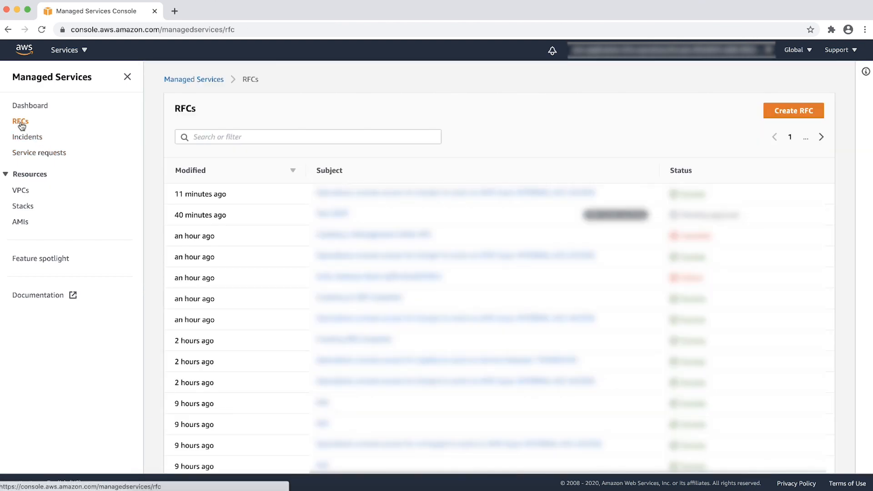
{"action": "left_click", "coordinate": [792, 110]}
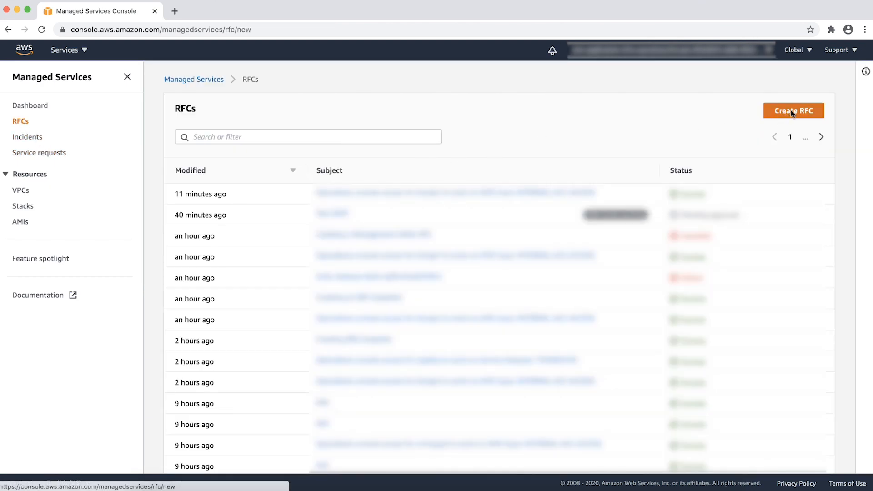
{"action": "left_click", "coordinate": [793, 110]}
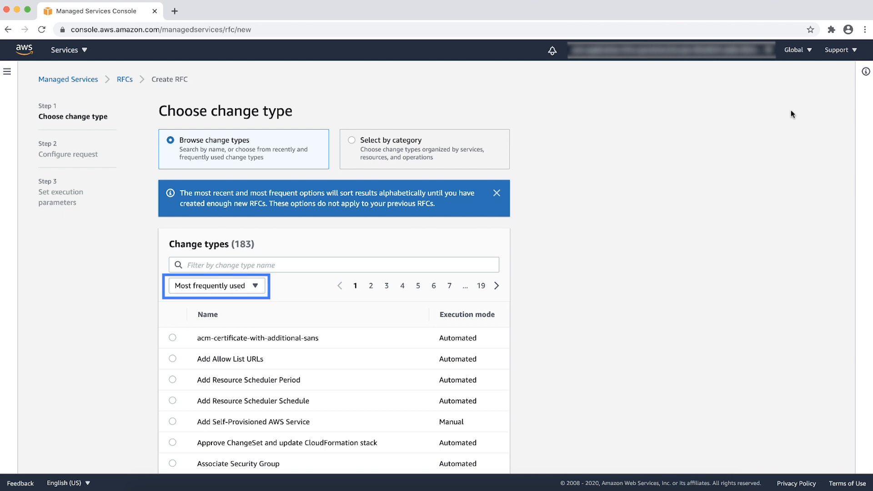
{"action": "mouse_move", "coordinate": [424, 149]}
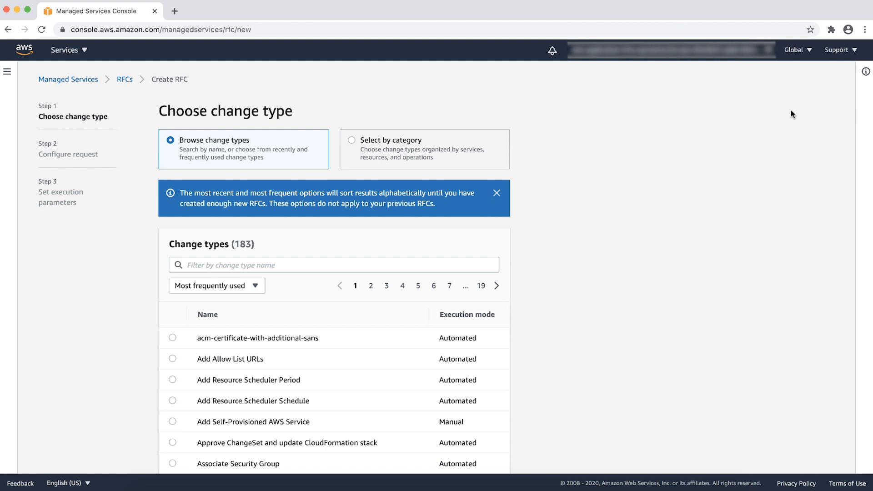
{"action": "mouse_move", "coordinate": [352, 144]}
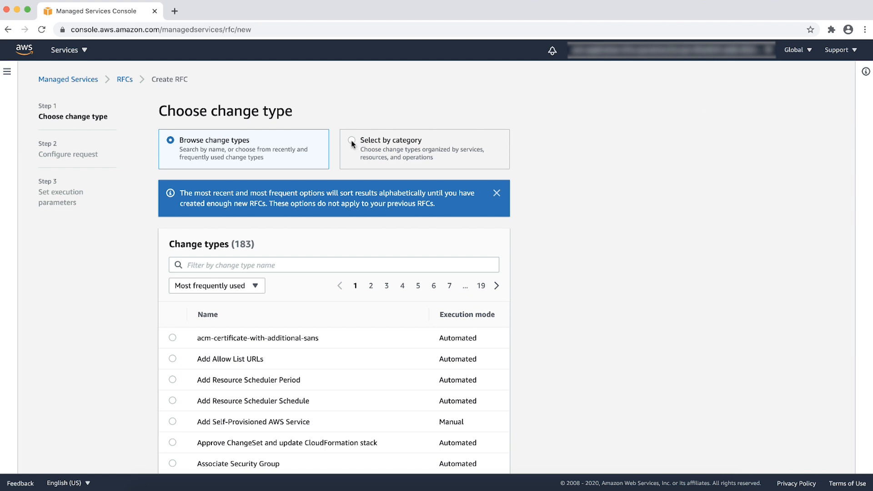
Step: Choose change type by category: Deployment, Advanced stack components, EBS Volume, Create from backup
{"action": "left_click", "coordinate": [352, 140]}
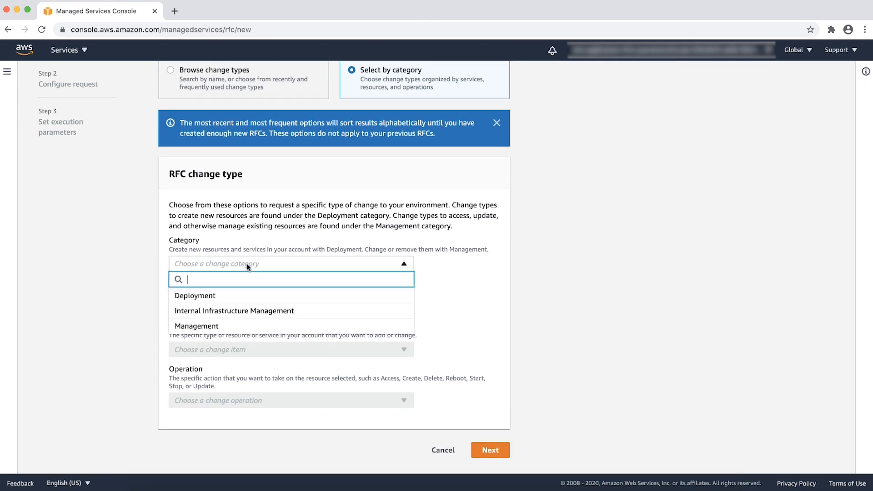
{"action": "left_click", "coordinate": [195, 295]}
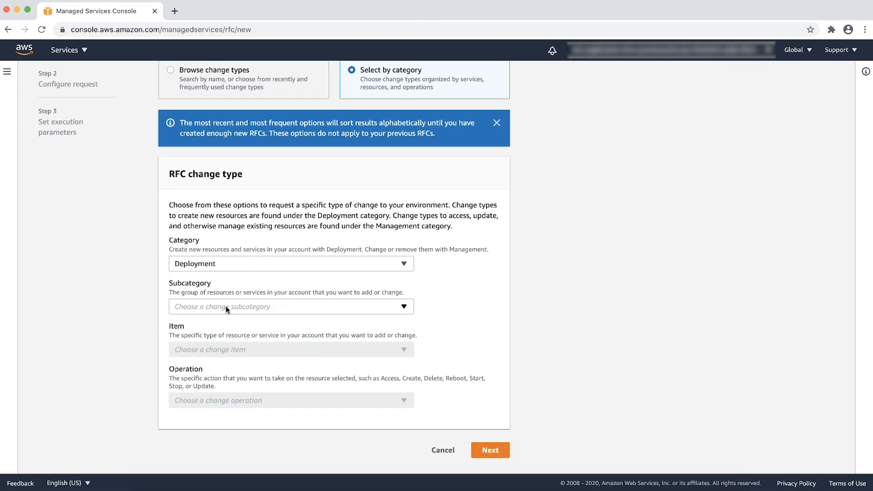
{"action": "left_click", "coordinate": [290, 306]}
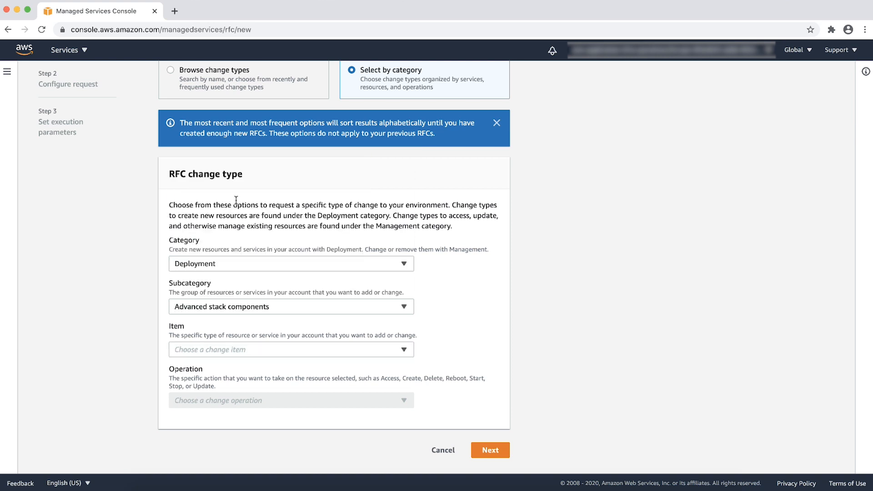
{"action": "left_click", "coordinate": [290, 349]}
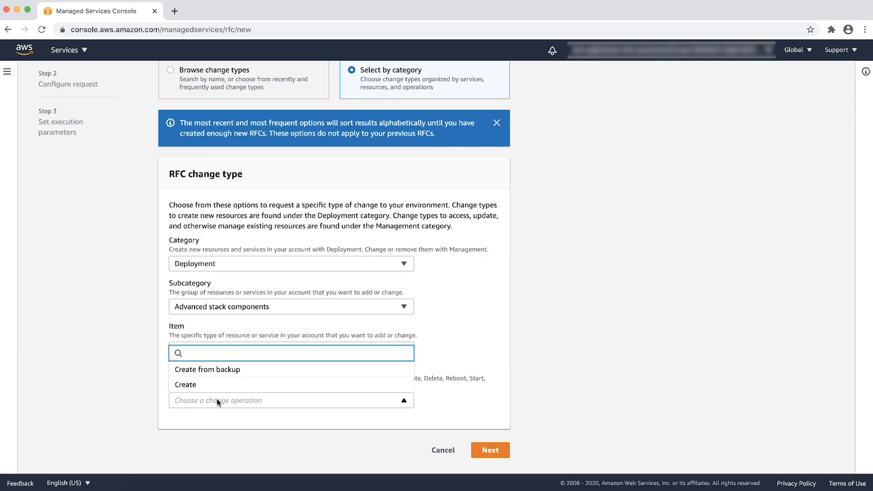
{"action": "mouse_move", "coordinate": [224, 369]}
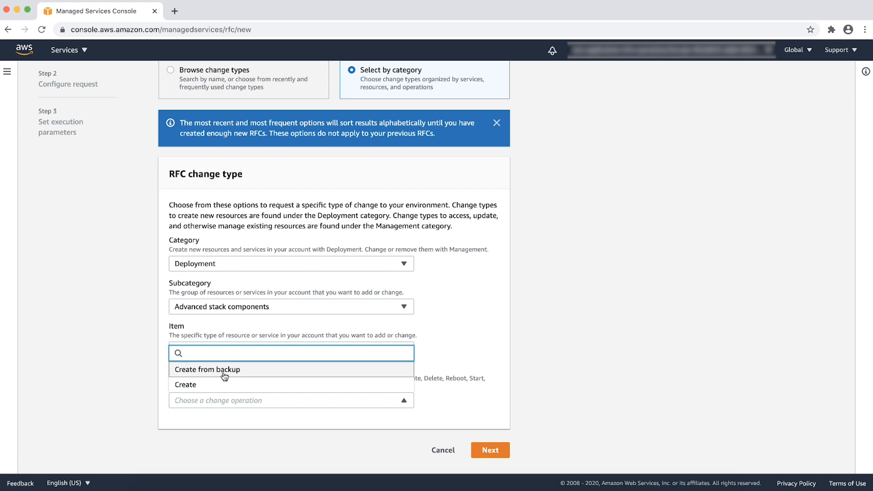
{"action": "left_click", "coordinate": [208, 370]}
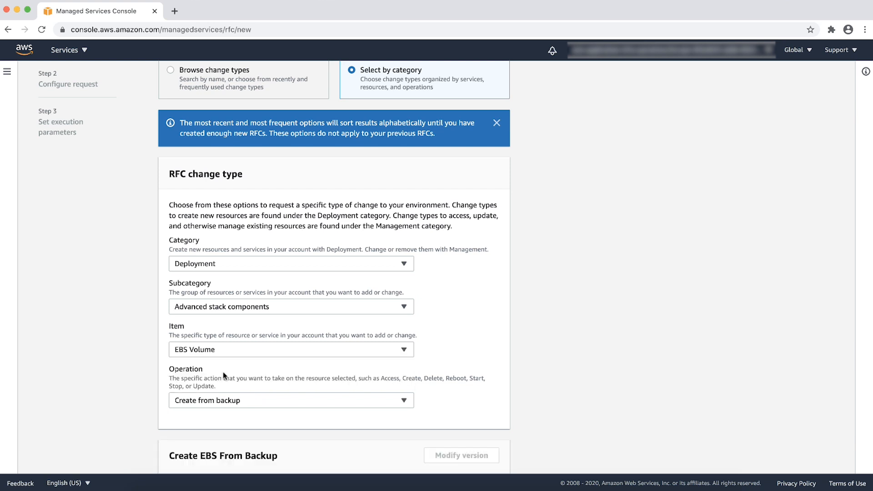
{"action": "scroll", "scroll_direction": "down", "scroll_amount": 3}
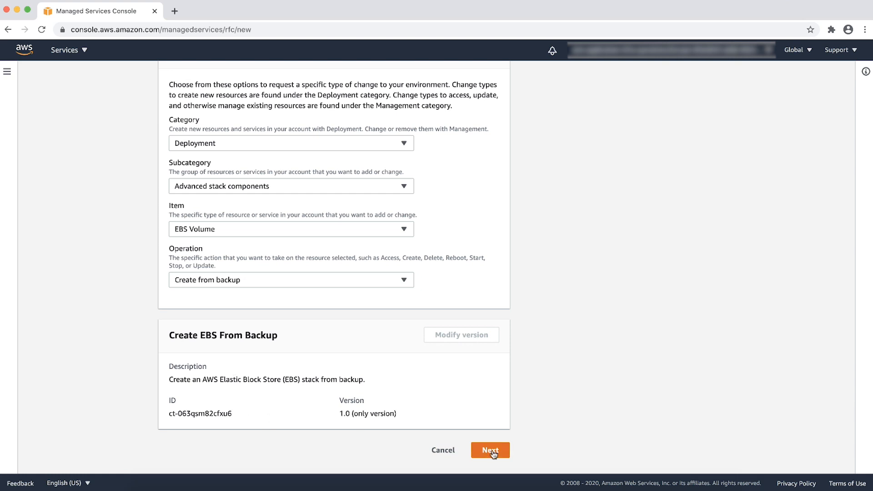
Step: Enter 'Test EBS restore' as the RFC subject and description
{"action": "left_click", "coordinate": [489, 450]}
{"action": "type", "text": "Test EBS rest"}
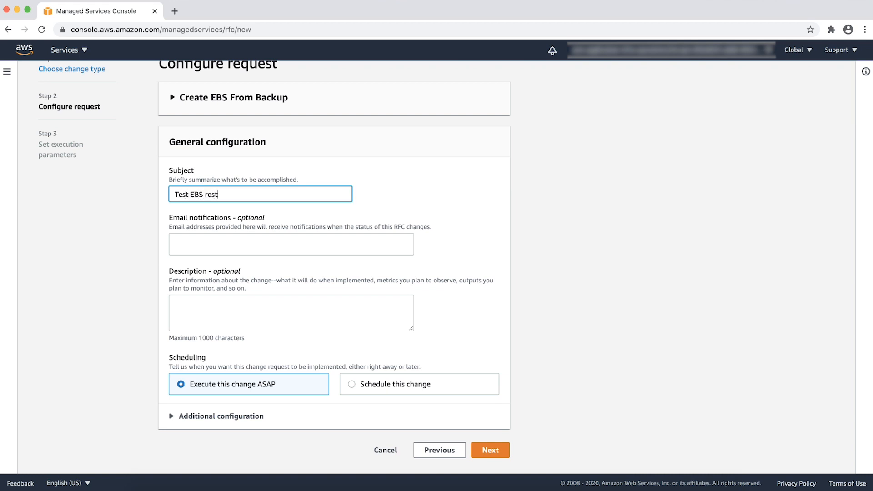
{"action": "type", "text": "ore"}
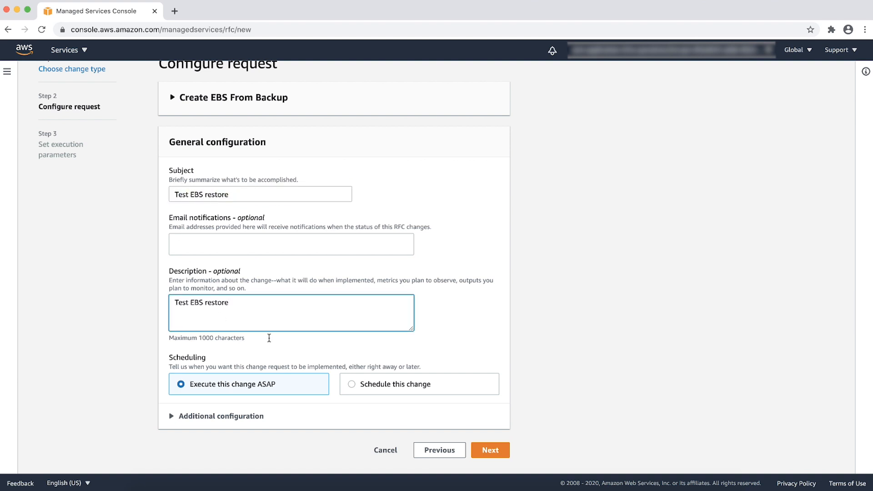
{"action": "mouse_move", "coordinate": [433, 387]}
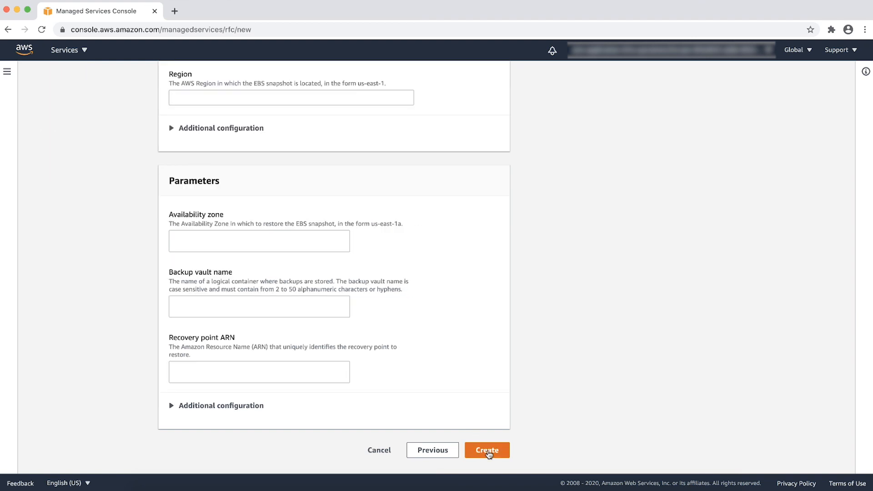
{"action": "mouse_move", "coordinate": [204, 110]}
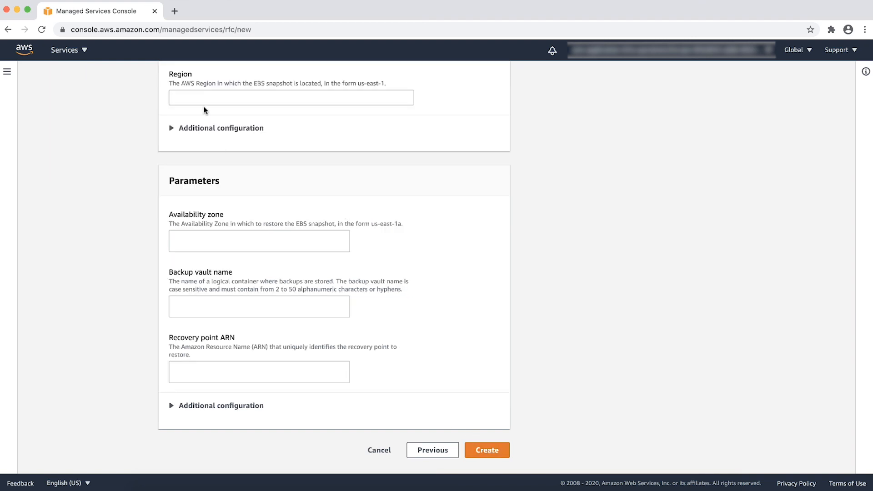
Step: Set region ap-southeast-1, zone ap-southeast-1a, and vault ams-automated-backups
{"action": "type", "text": "ap-southea"}
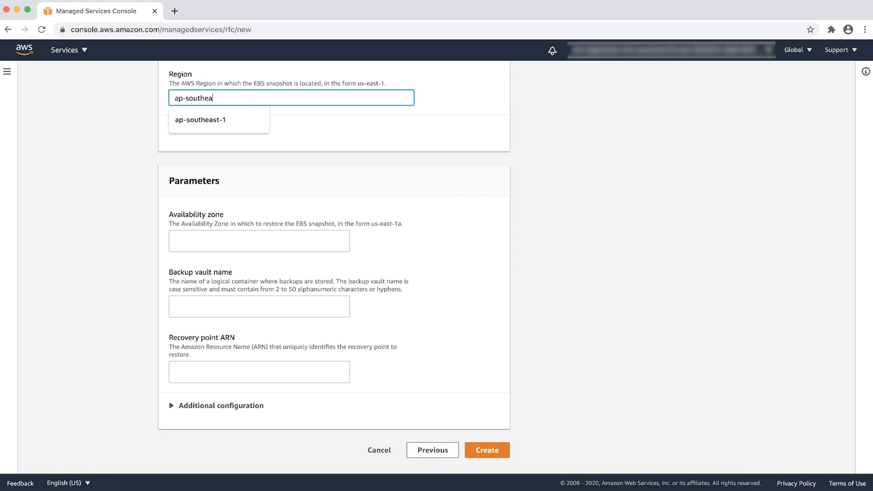
{"action": "left_click", "coordinate": [200, 120]}
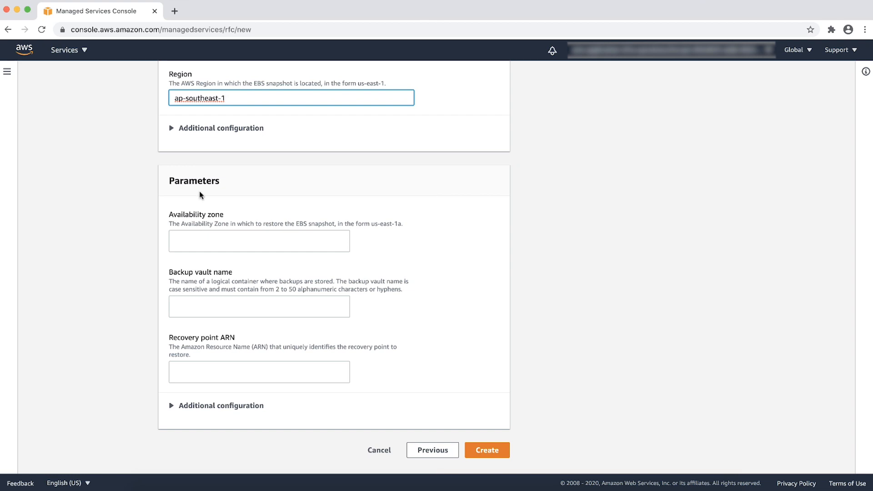
{"action": "left_click", "coordinate": [258, 240]}
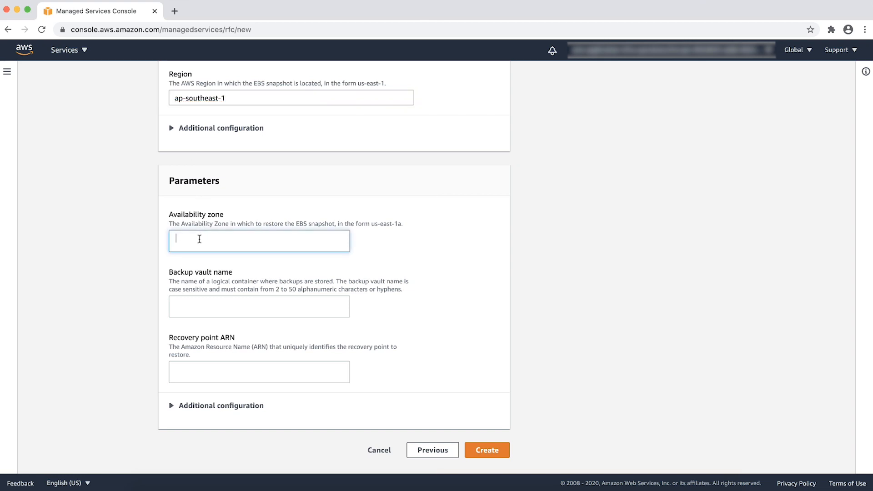
{"action": "type", "text": "ap-south"}
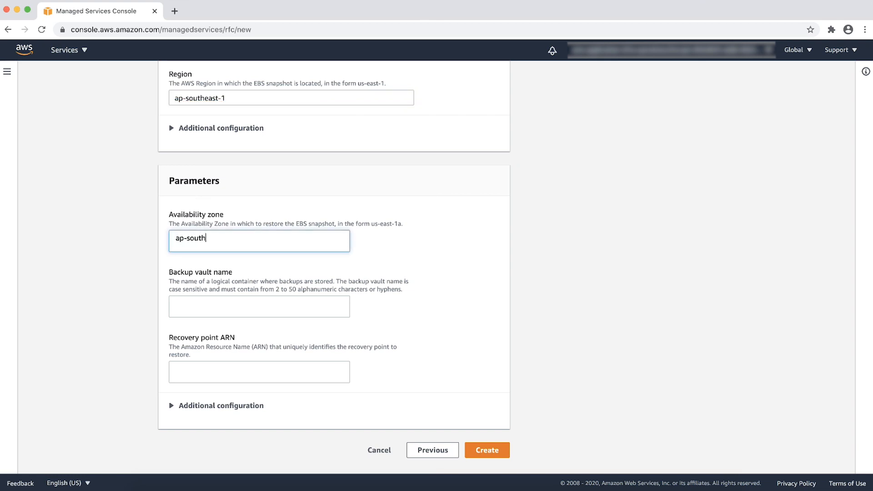
{"action": "type", "text": "east-1a"}
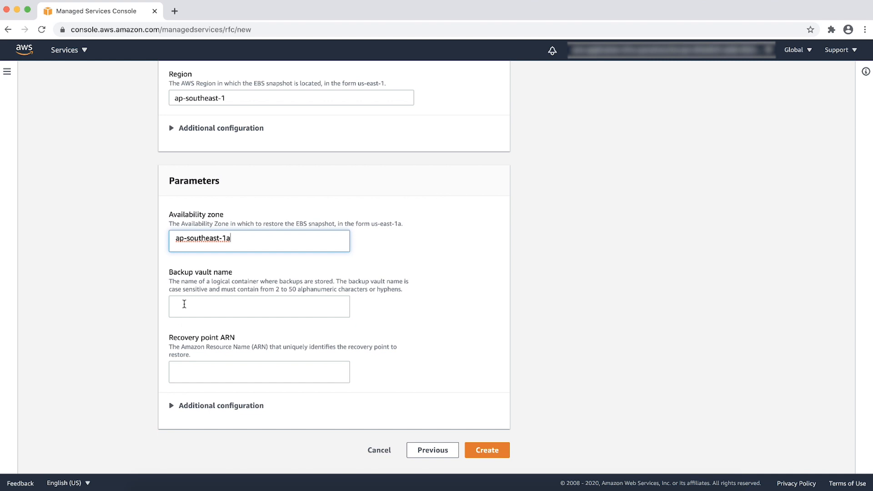
{"action": "type", "text": "ams-automated-backups"}
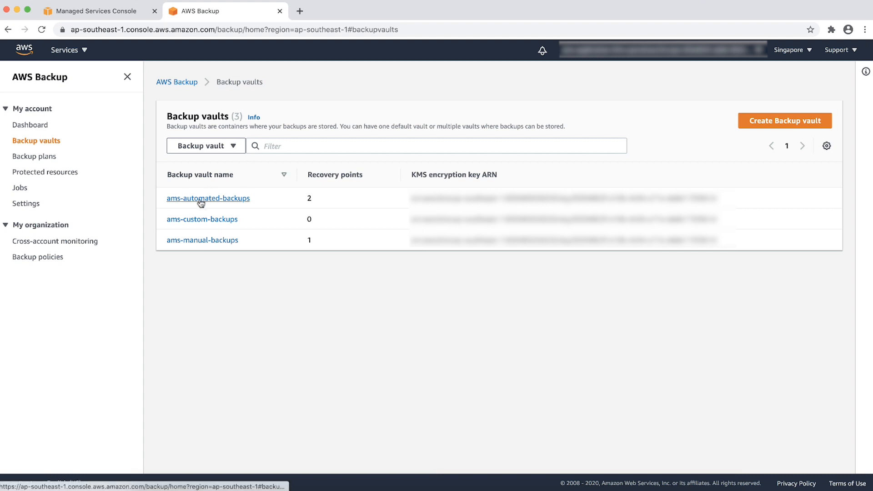
Step: Open the ams-automated-backups vault, filter backups to EBS, and open the first recovery point
{"action": "left_click", "coordinate": [208, 198]}
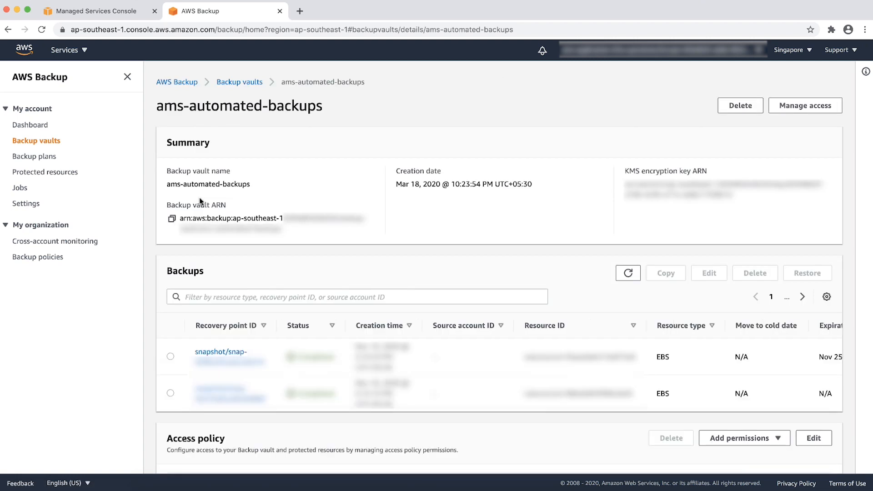
{"action": "mouse_move", "coordinate": [291, 255]}
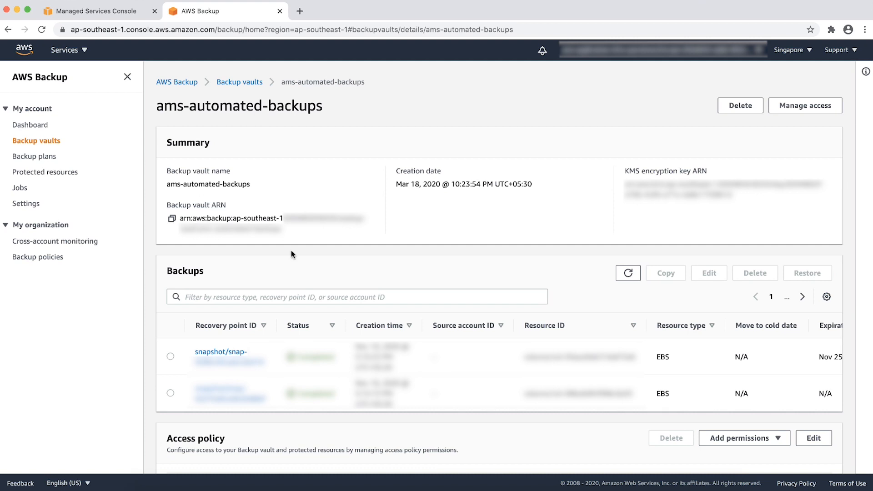
{"action": "left_click", "coordinate": [357, 297]}
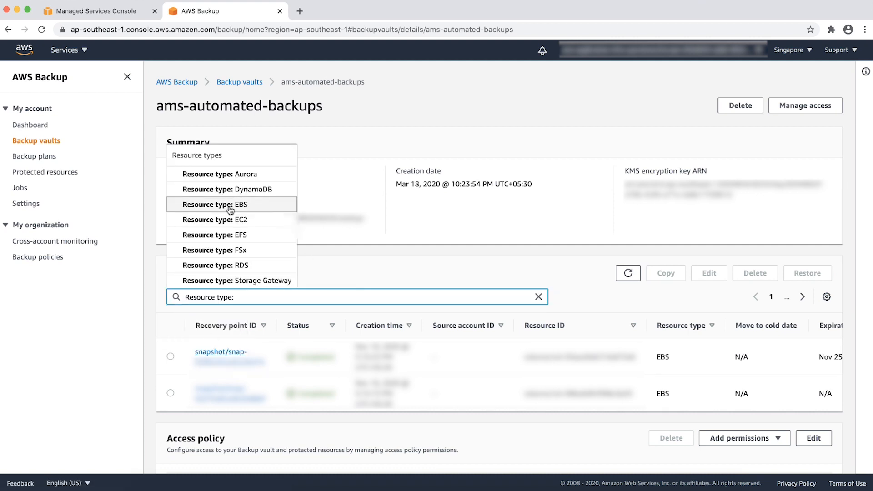
{"action": "left_click", "coordinate": [229, 204]}
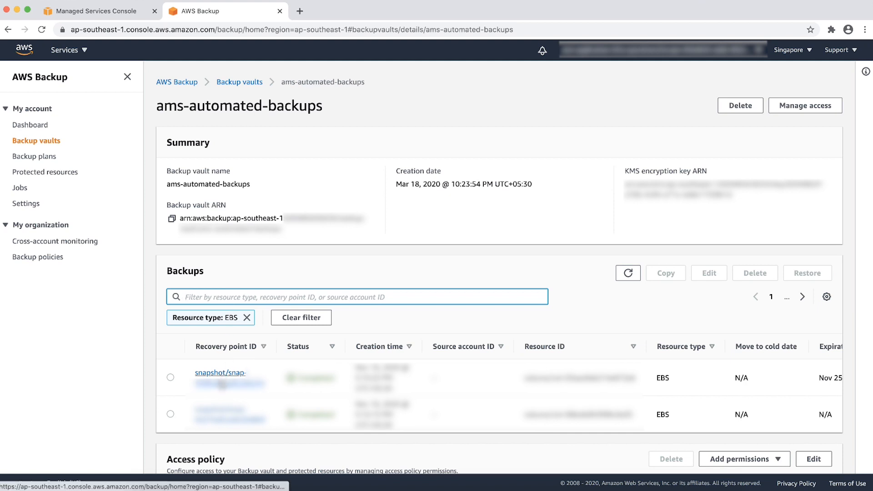
{"action": "left_click", "coordinate": [221, 372]}
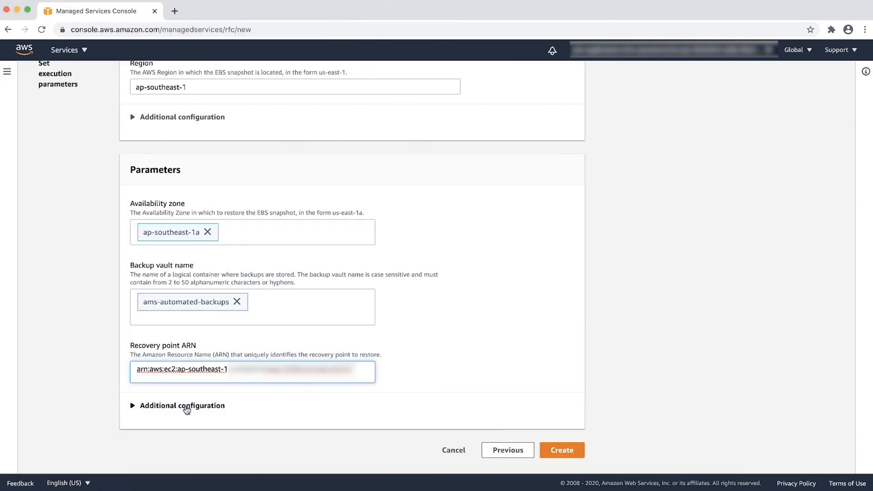
Step: Expand Additional configuration and submit the EBS restore RFC
{"action": "left_click", "coordinate": [181, 405]}
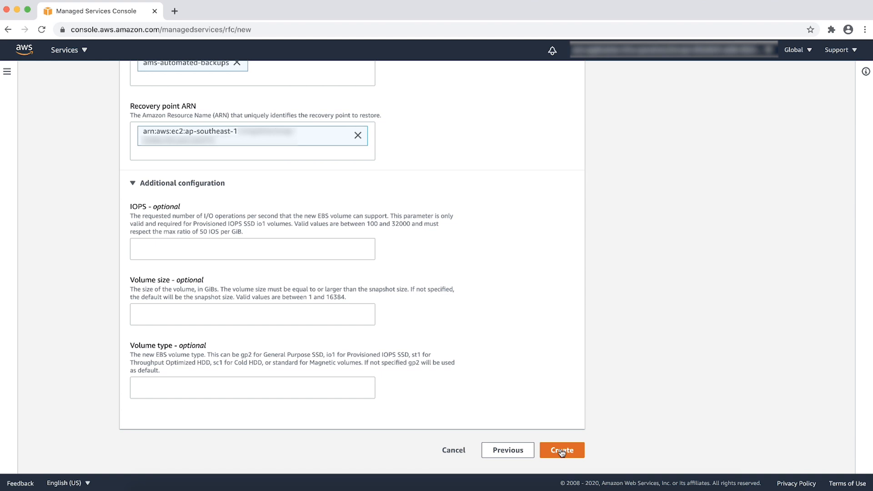
{"action": "left_click", "coordinate": [561, 449]}
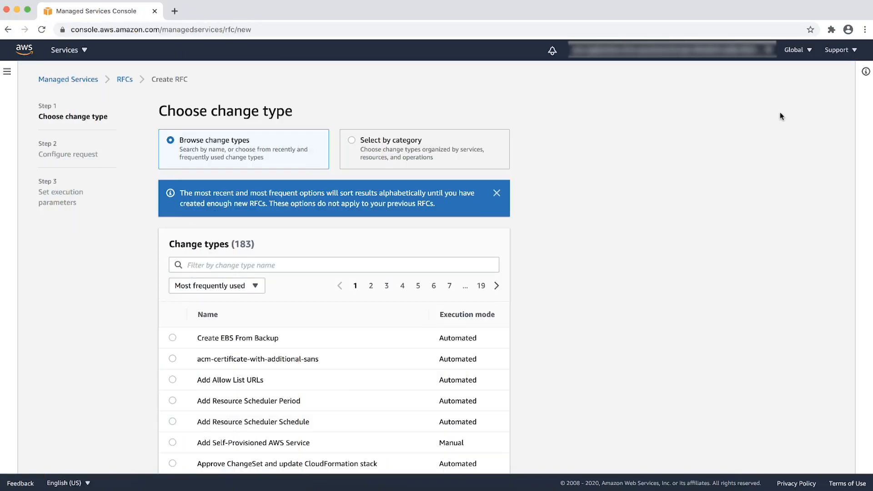
Step: Browse change types by category: Deployment, AWS Backup, Backup plan, Create
{"action": "left_click", "coordinate": [351, 132]}
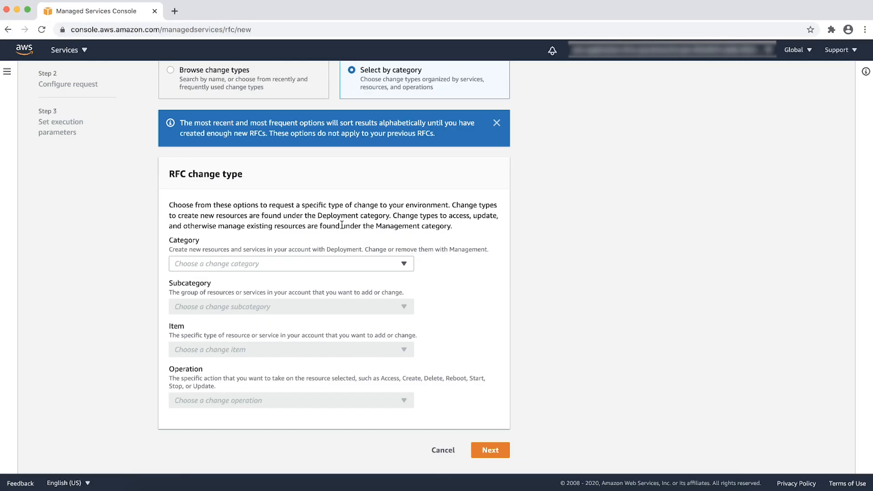
{"action": "left_click", "coordinate": [290, 263]}
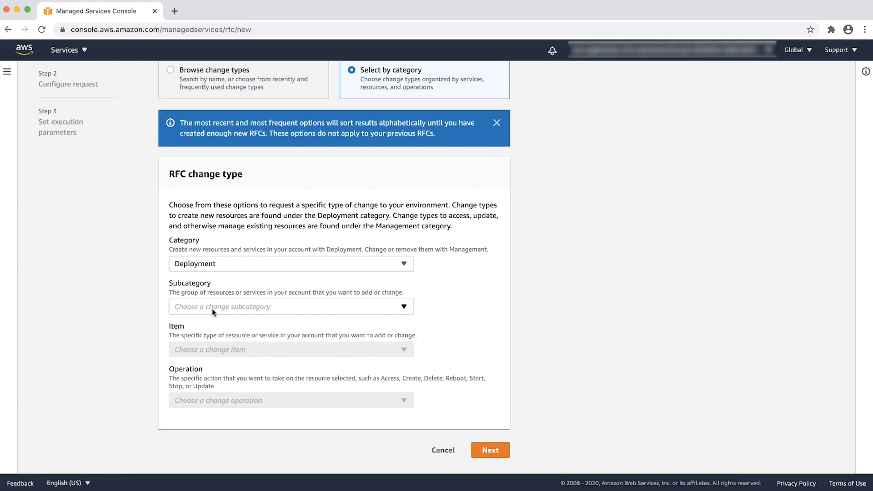
{"action": "left_click", "coordinate": [290, 306]}
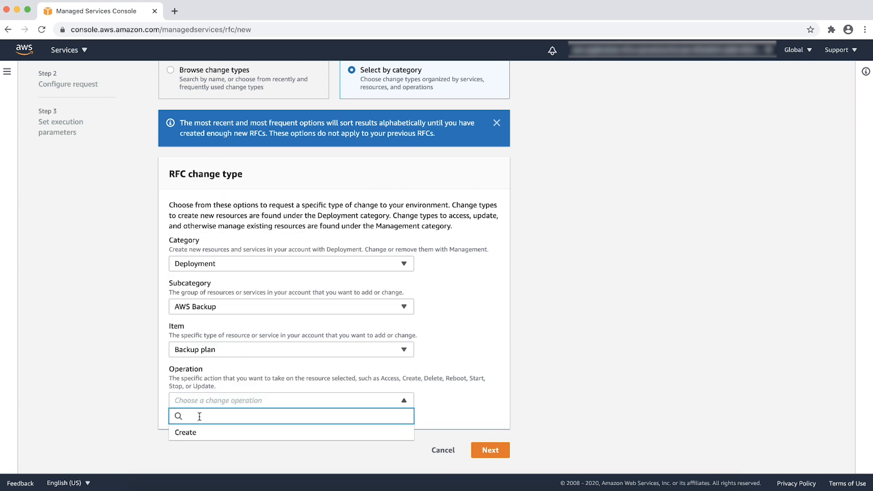
{"action": "left_click", "coordinate": [186, 433]}
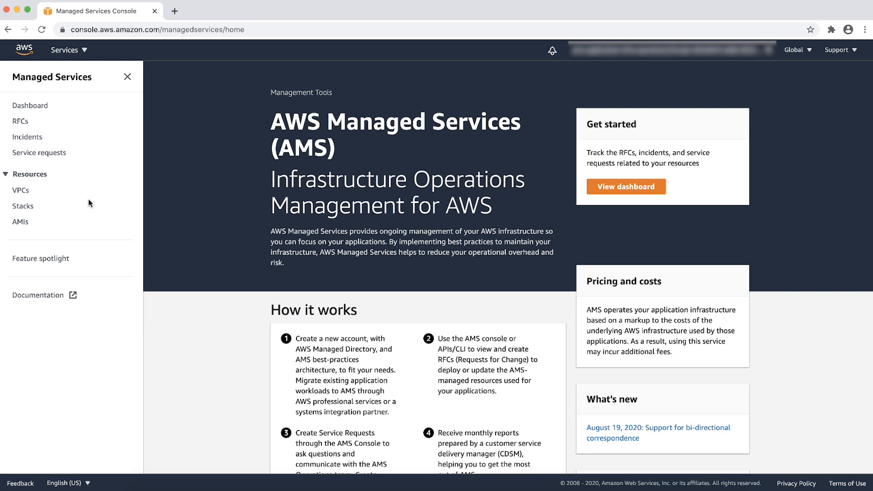
Step: Open the AMS documentation at the Continuity management page
{"action": "left_click", "coordinate": [38, 295]}
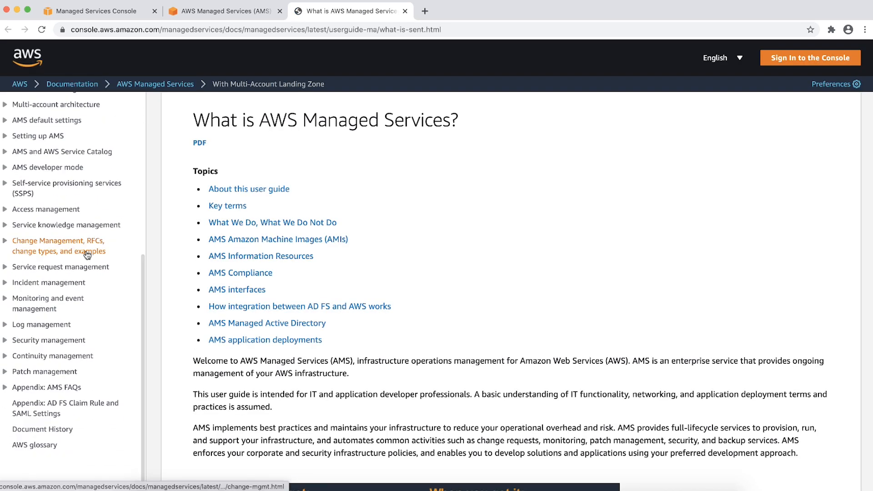
{"action": "left_click", "coordinate": [53, 355]}
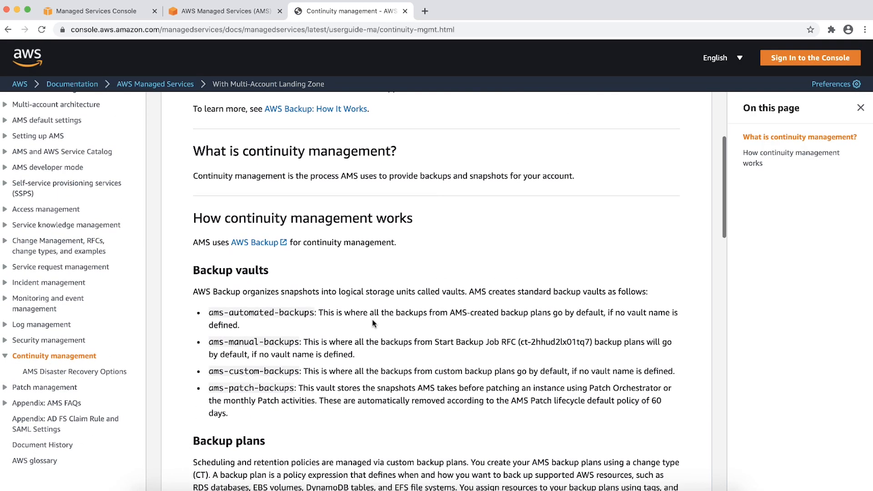